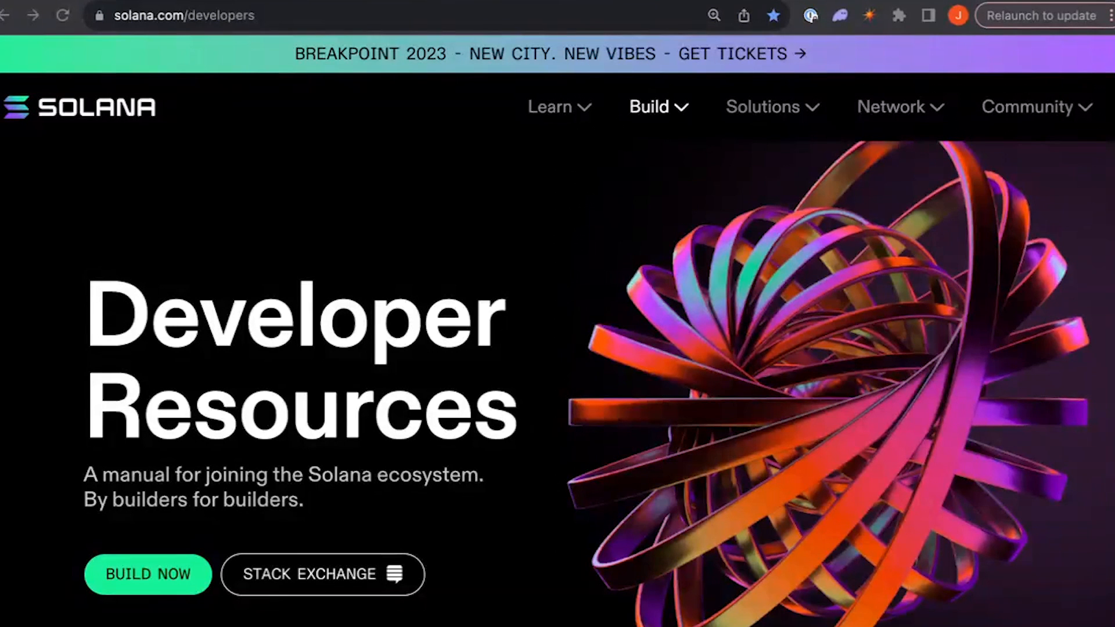
Step: Browse the solana.com/developers tutorials and tools, then go to Solana Docs via View All
scroll(up, 3)
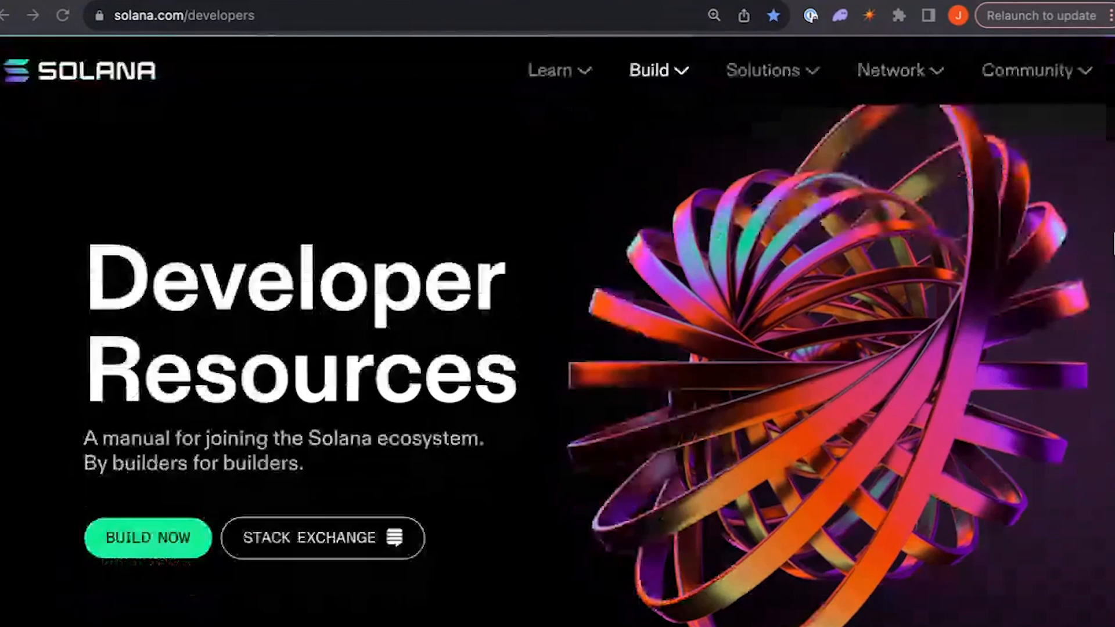
scroll(down, 3)
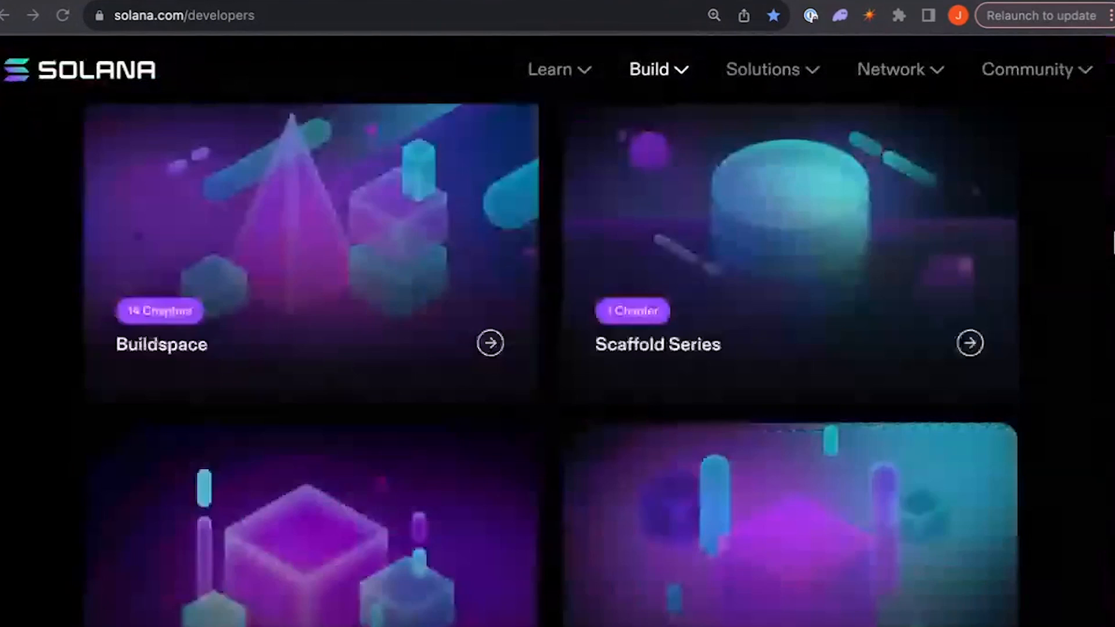
scroll(down, 3)
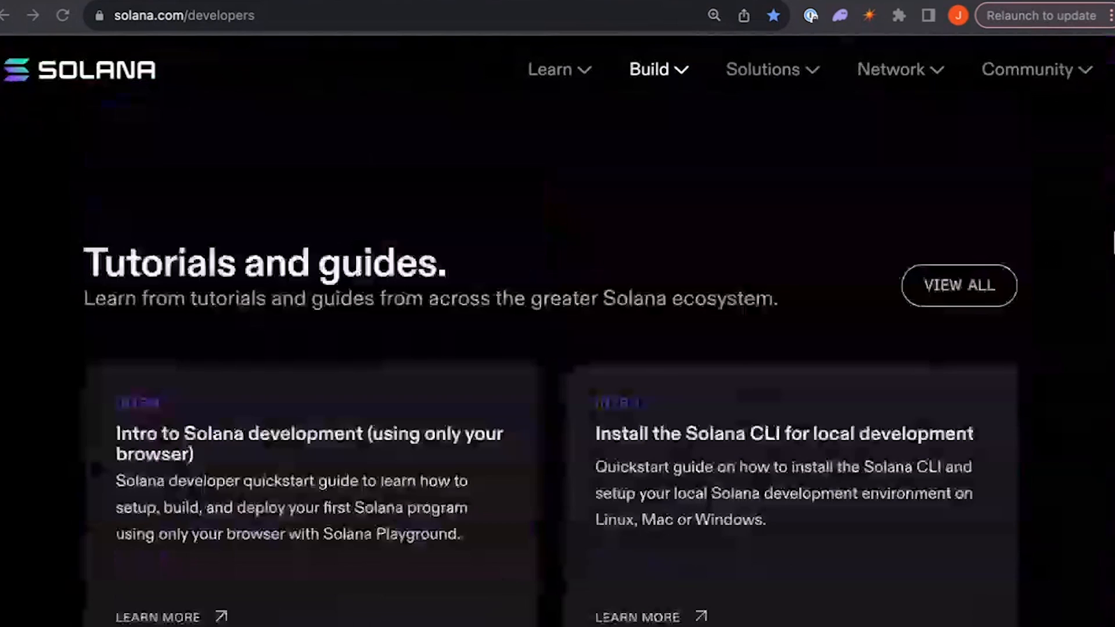
scroll(down, 3)
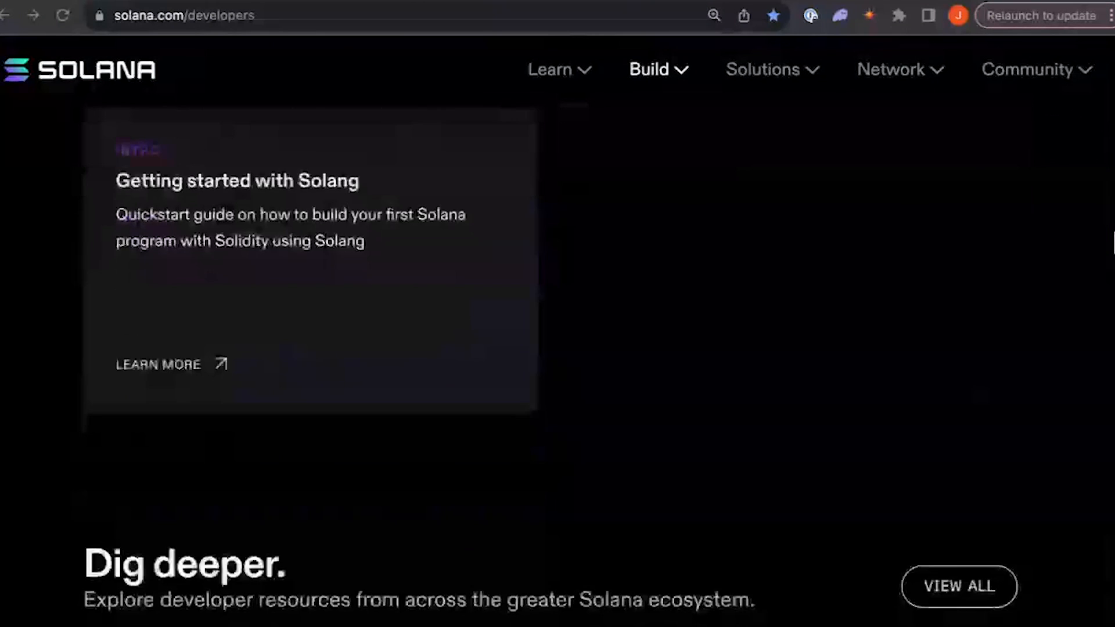
scroll(down, 3)
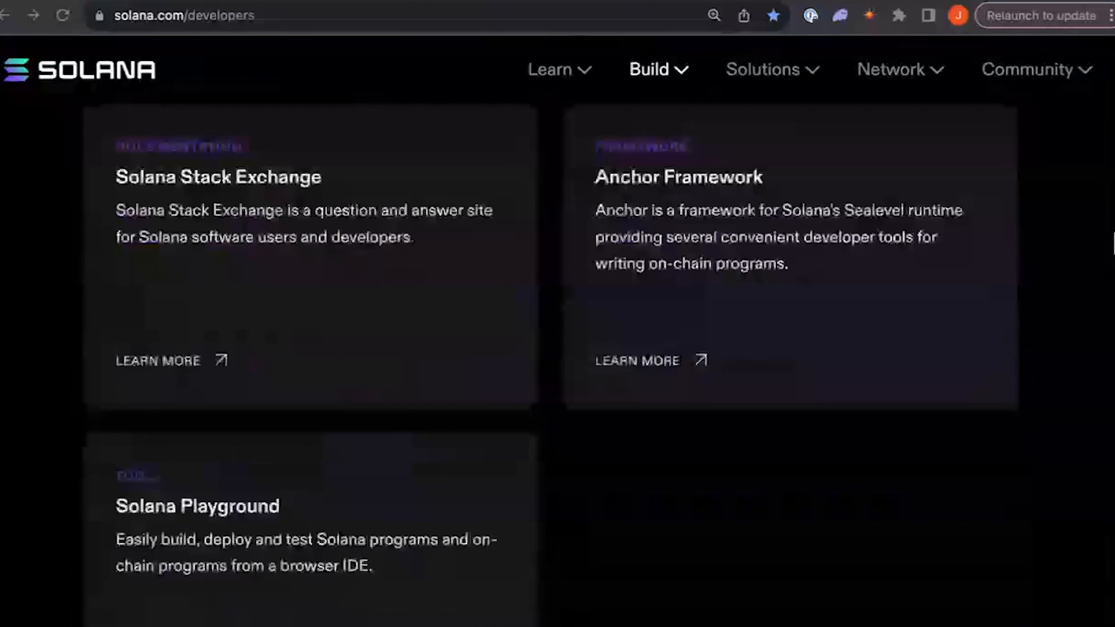
scroll(down, 3)
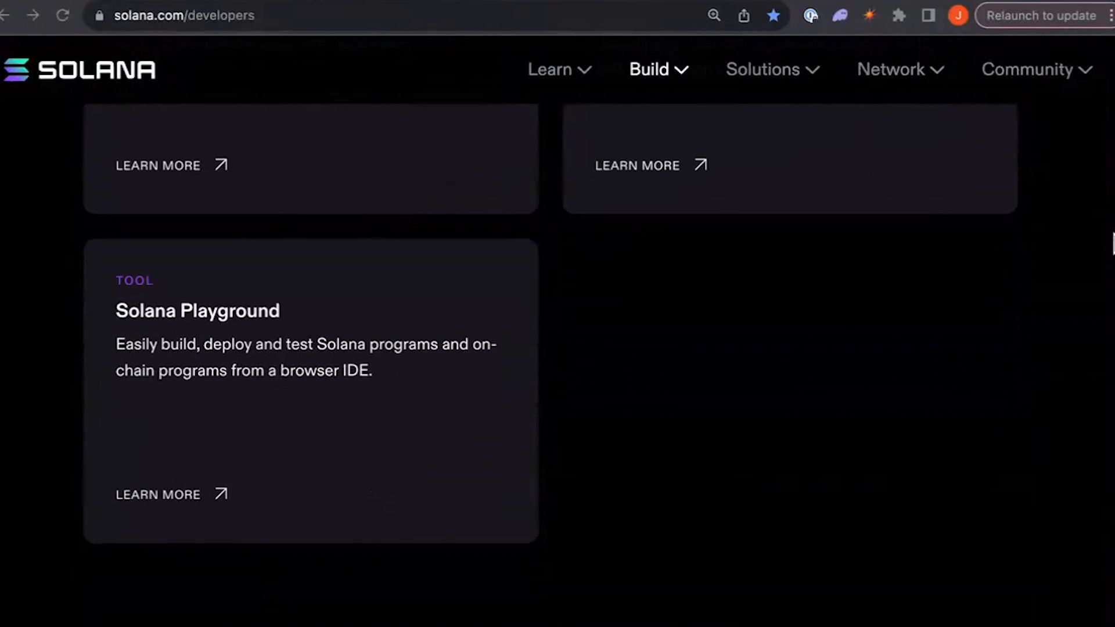
scroll(up, 3)
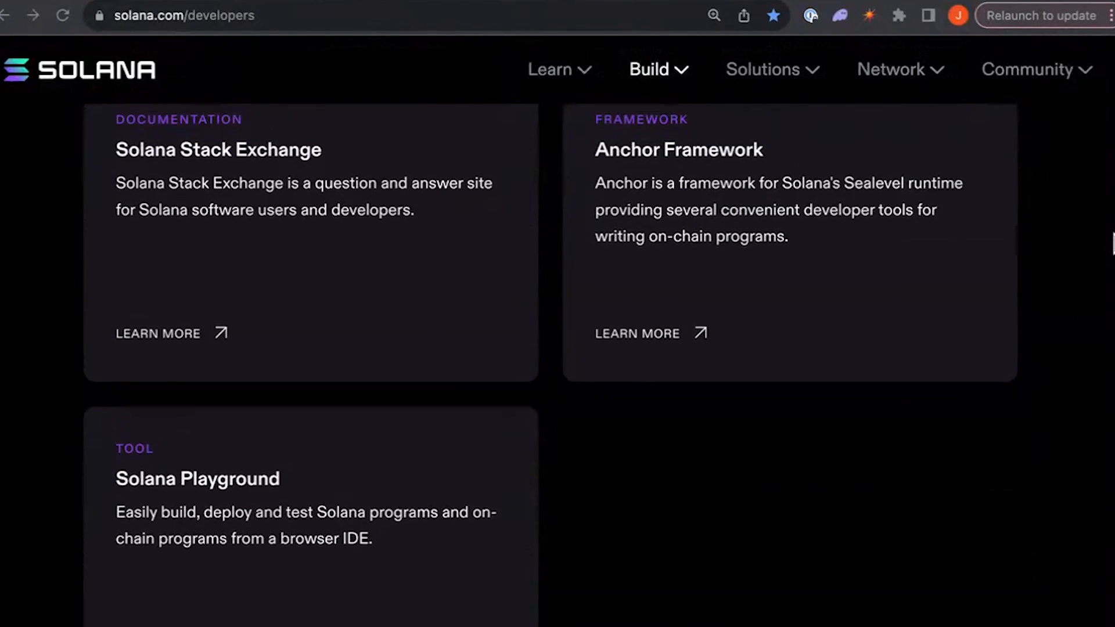
scroll(down, 3)
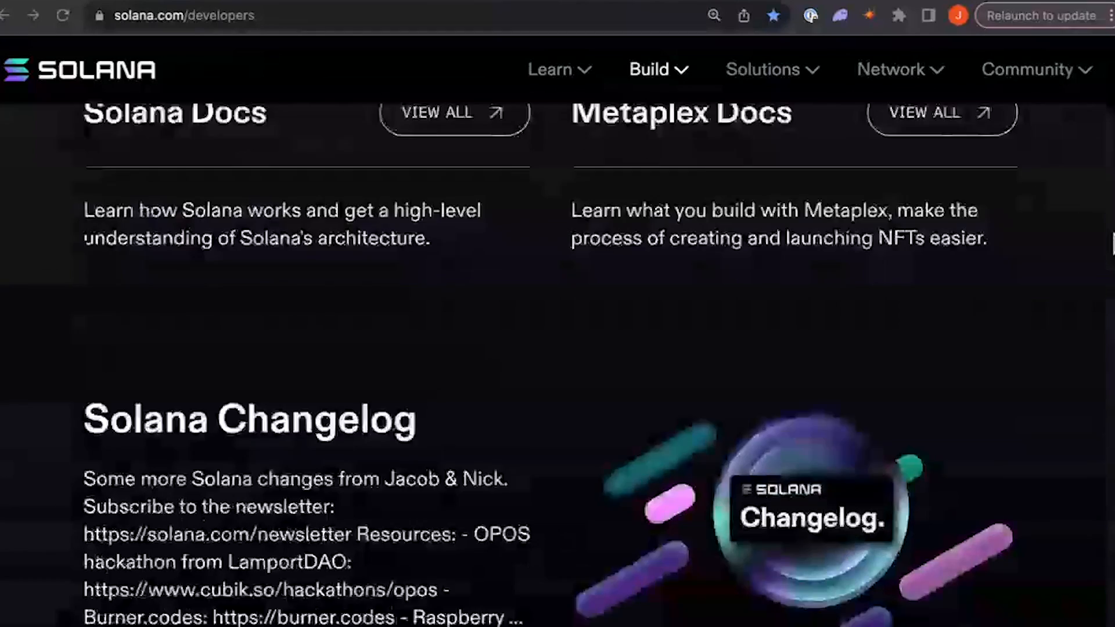
scroll(up, 3)
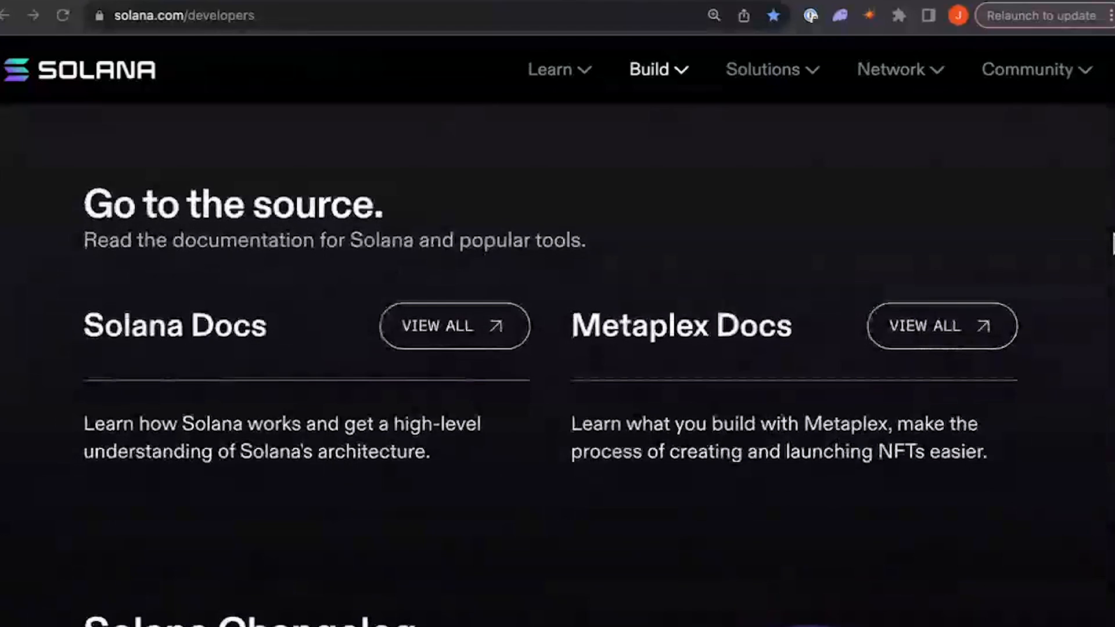
click(453, 325)
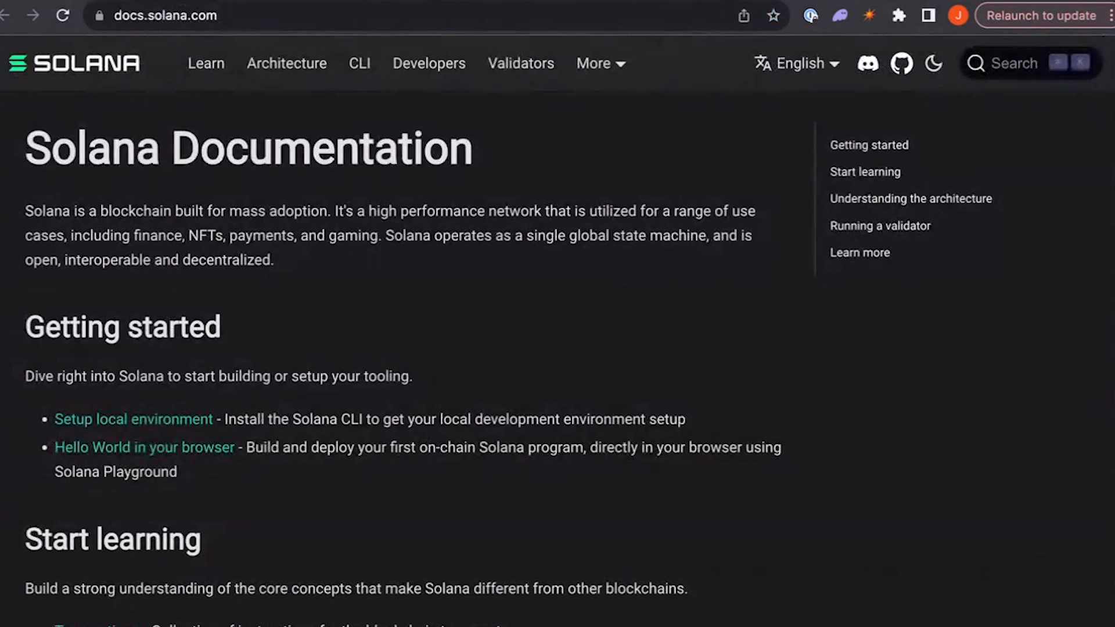
Step: Go from docs.solana.com to the solana-developers GitHub organization via the header icon
click(900, 63)
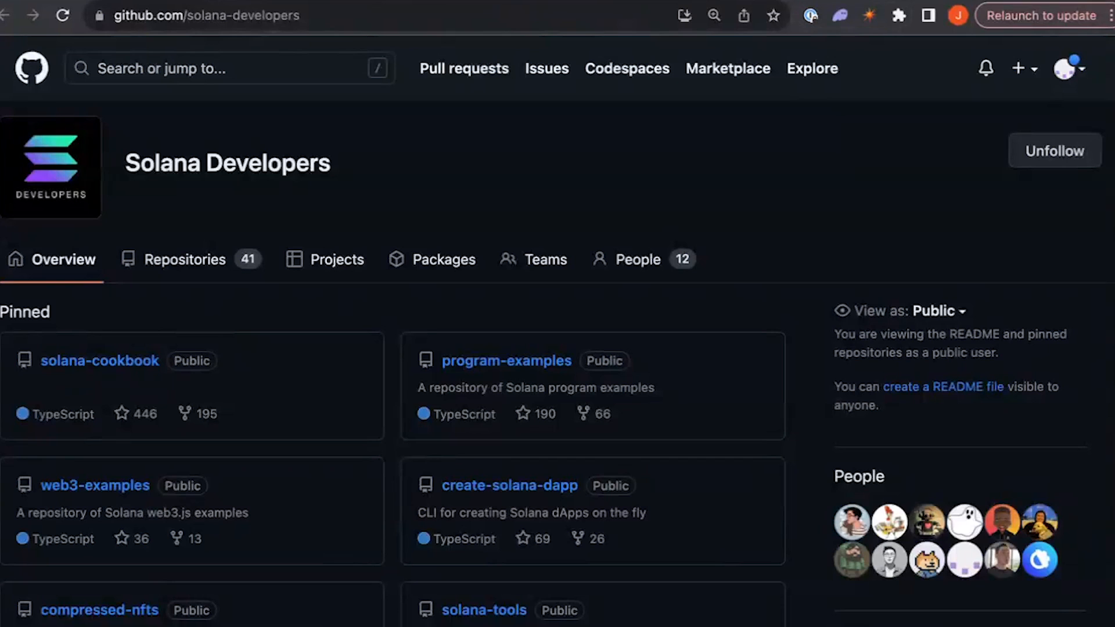
Step: Read the program-examples, solana-depin-examples and solana-game-starter-kits READMEs on GitHub
click(505, 360)
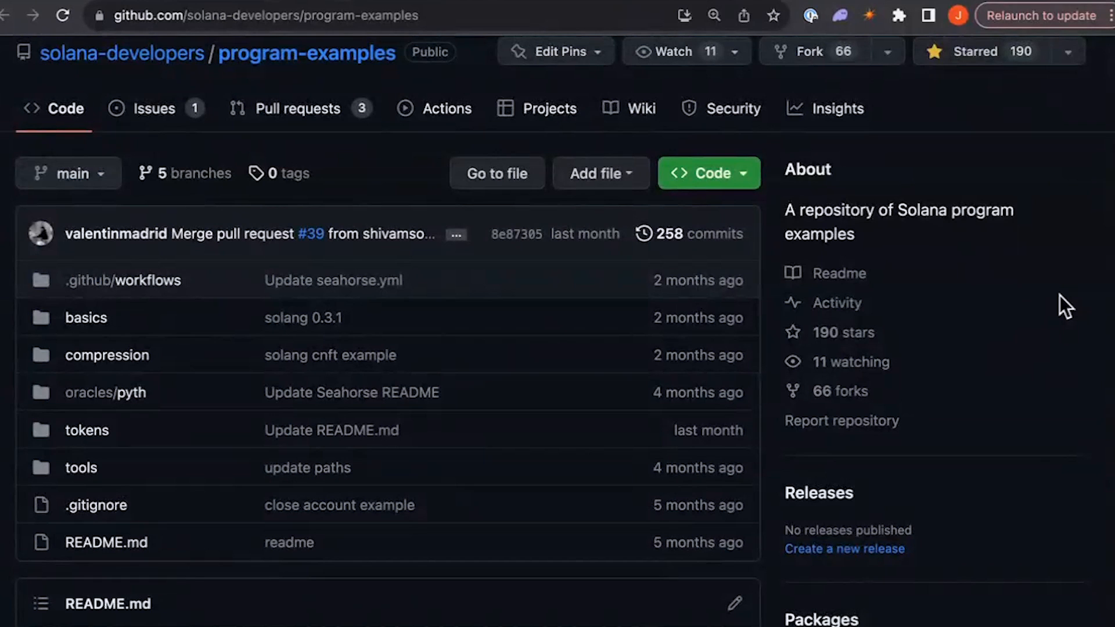
mouse_move(1065, 304)
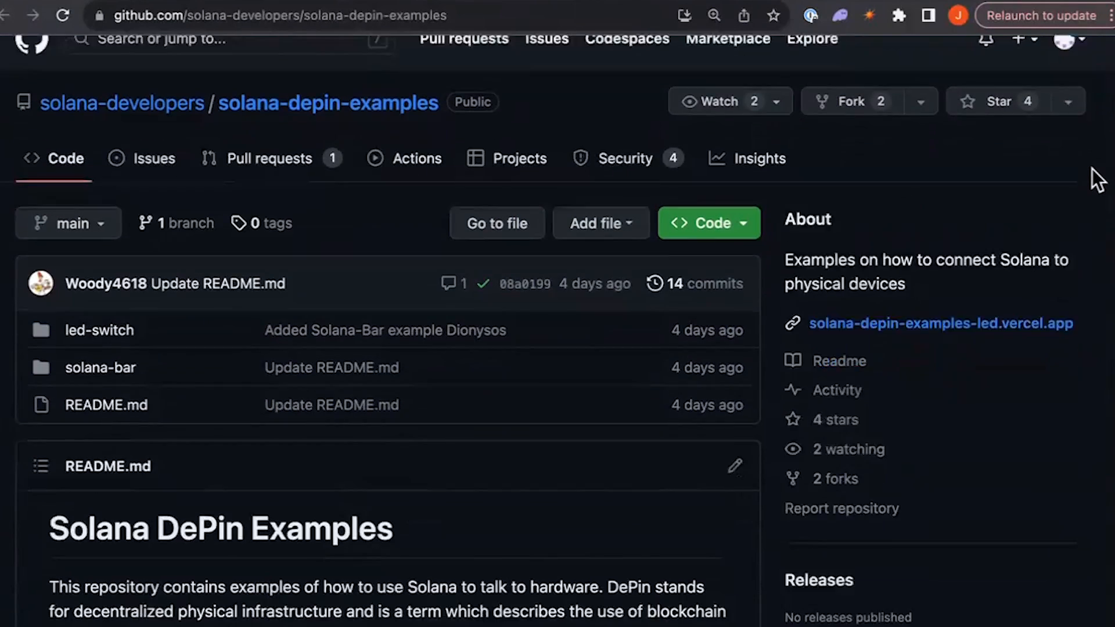
scroll(down, 3)
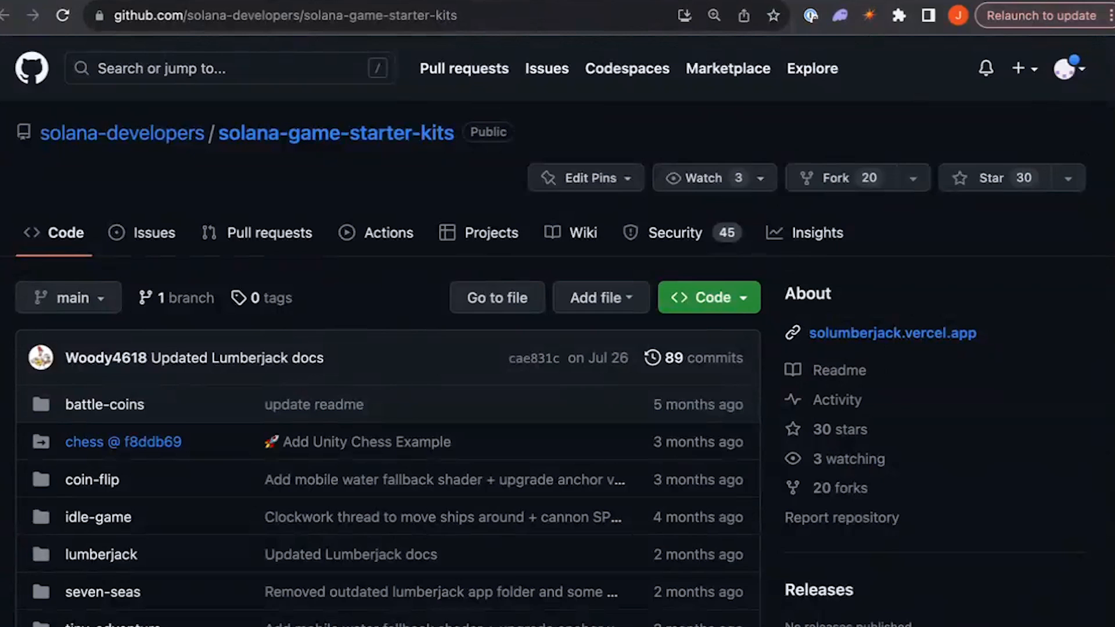
scroll(down, 3)
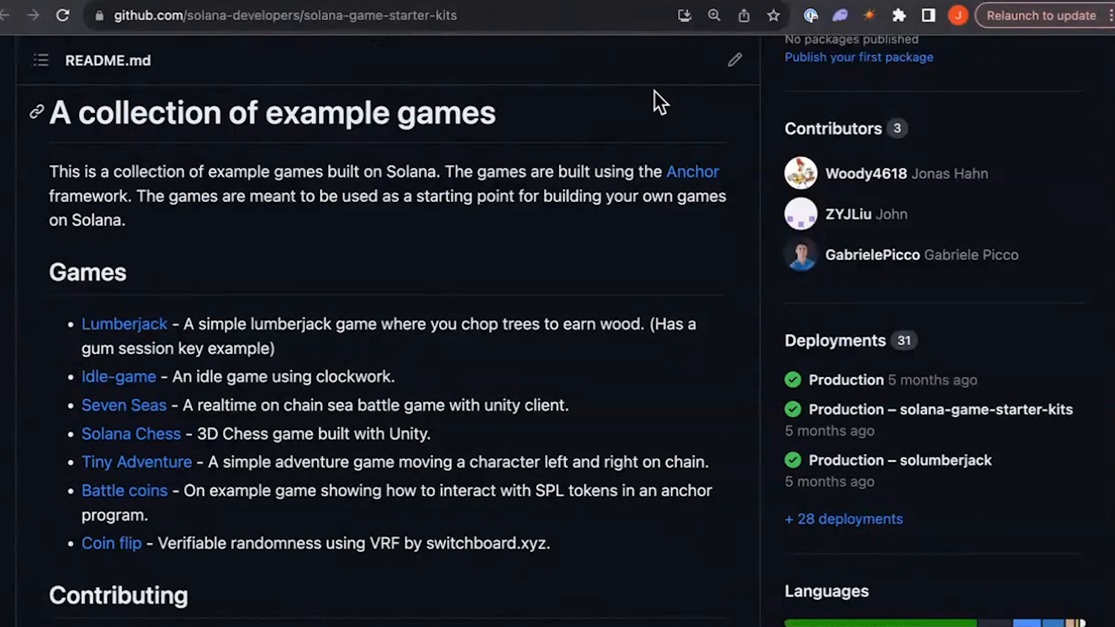
mouse_move(593, 255)
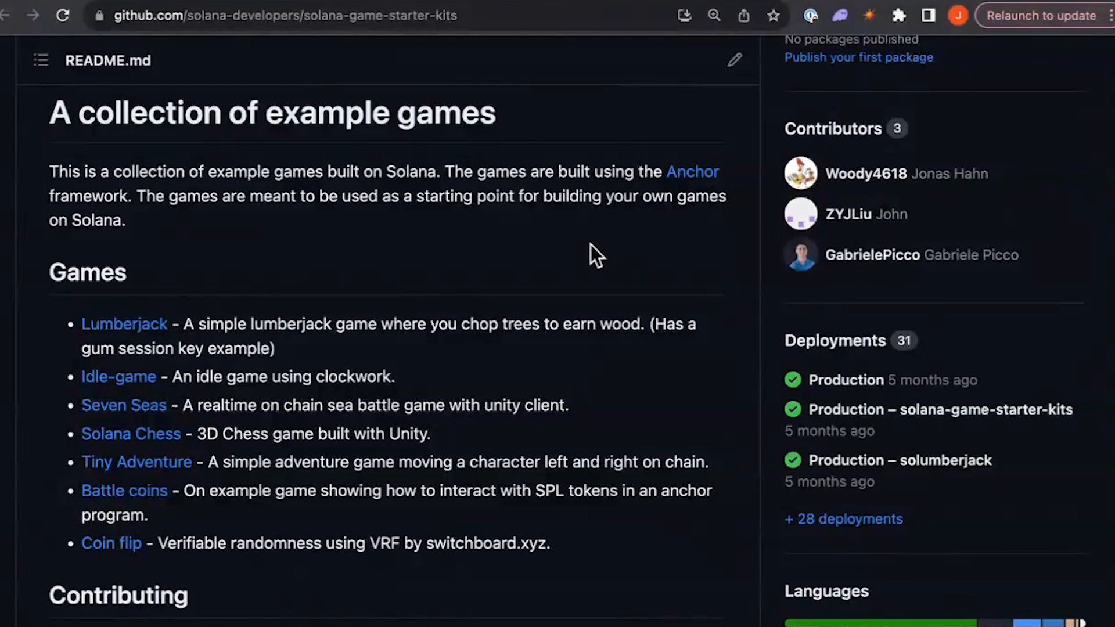
mouse_move(1108, 261)
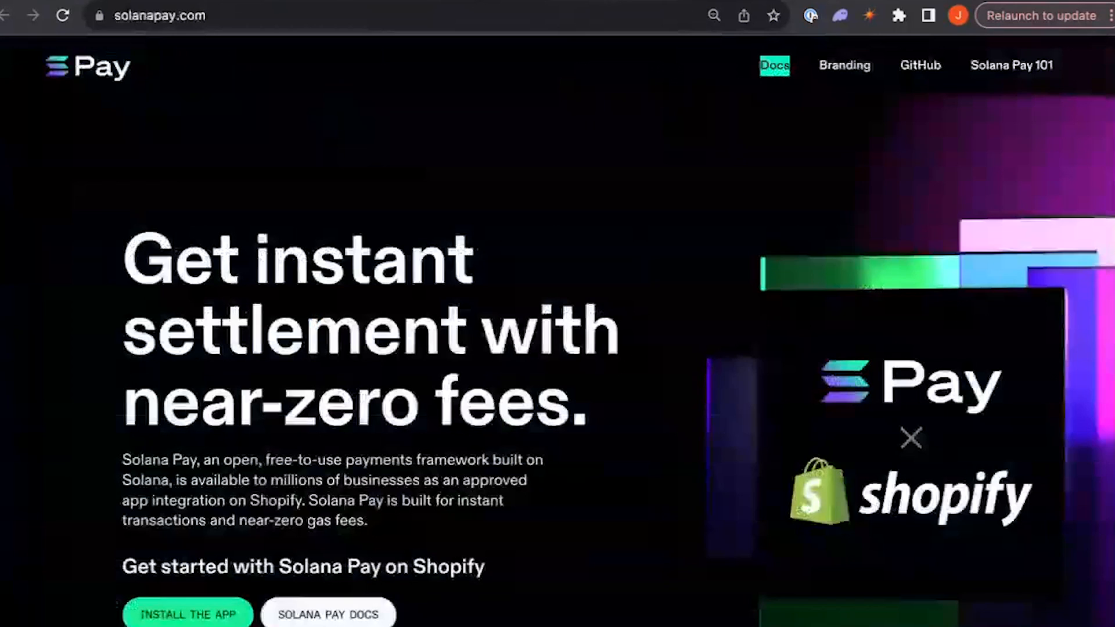
Step: Read the solana-pay-scaffold repo README, then go to chatgpt.solanalabs.com
click(774, 65)
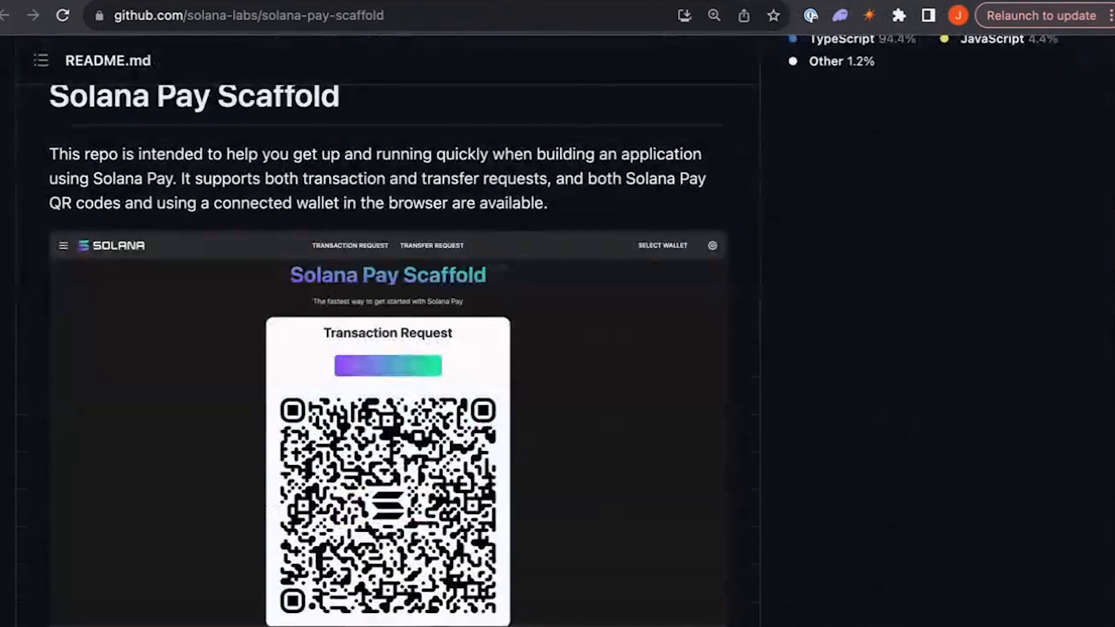
scroll(up, 3)
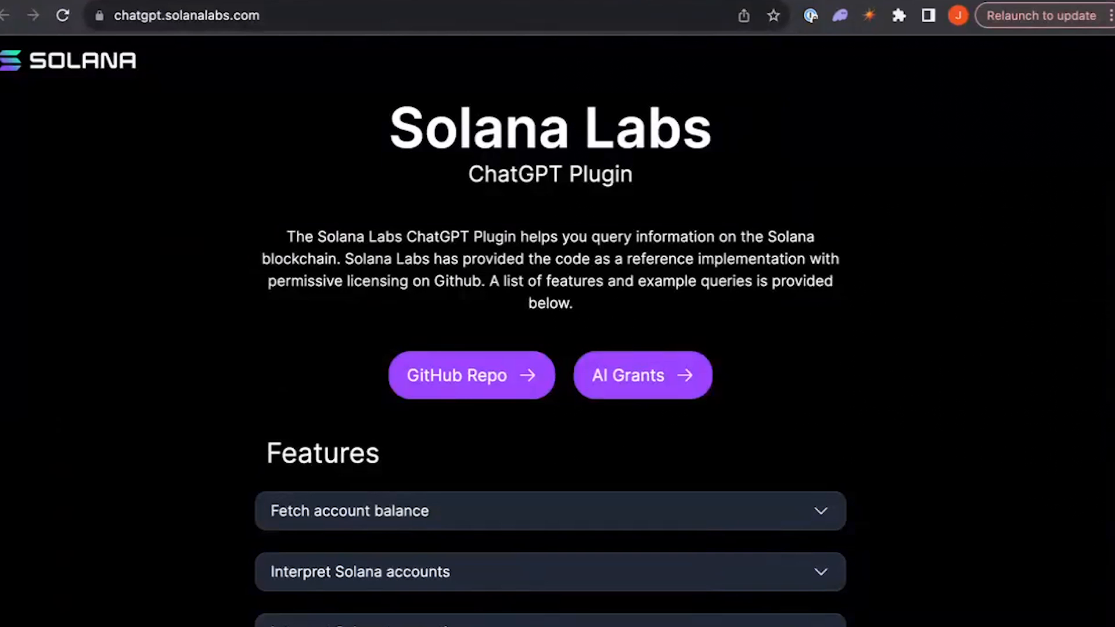
Step: Read the chatgpt-plugin GitHub repository, then go to realms.today
click(470, 375)
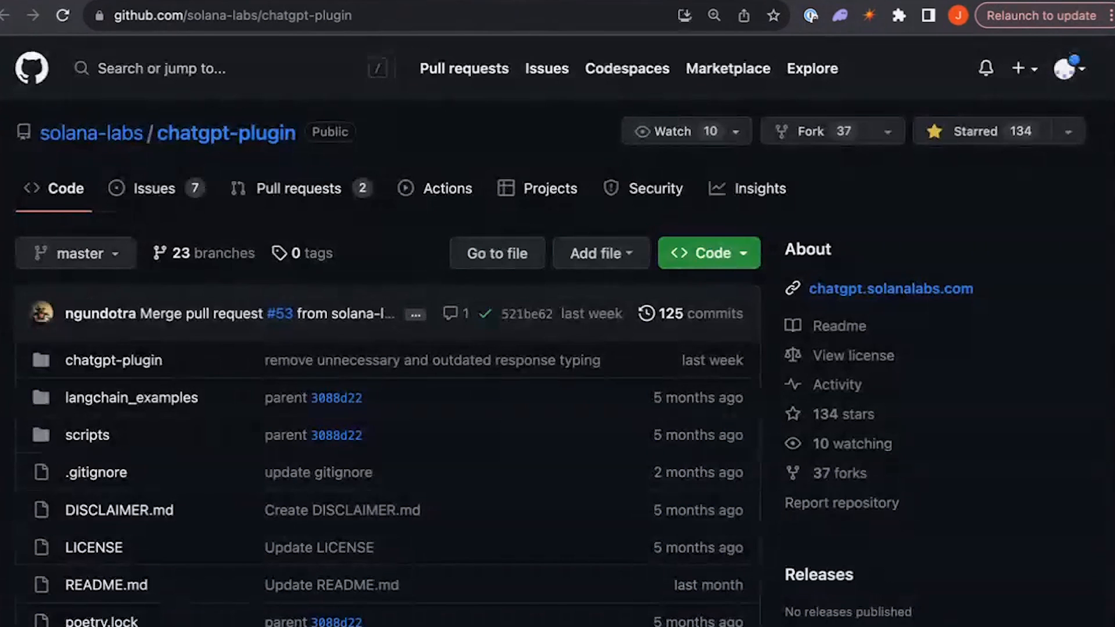
scroll(down, 3)
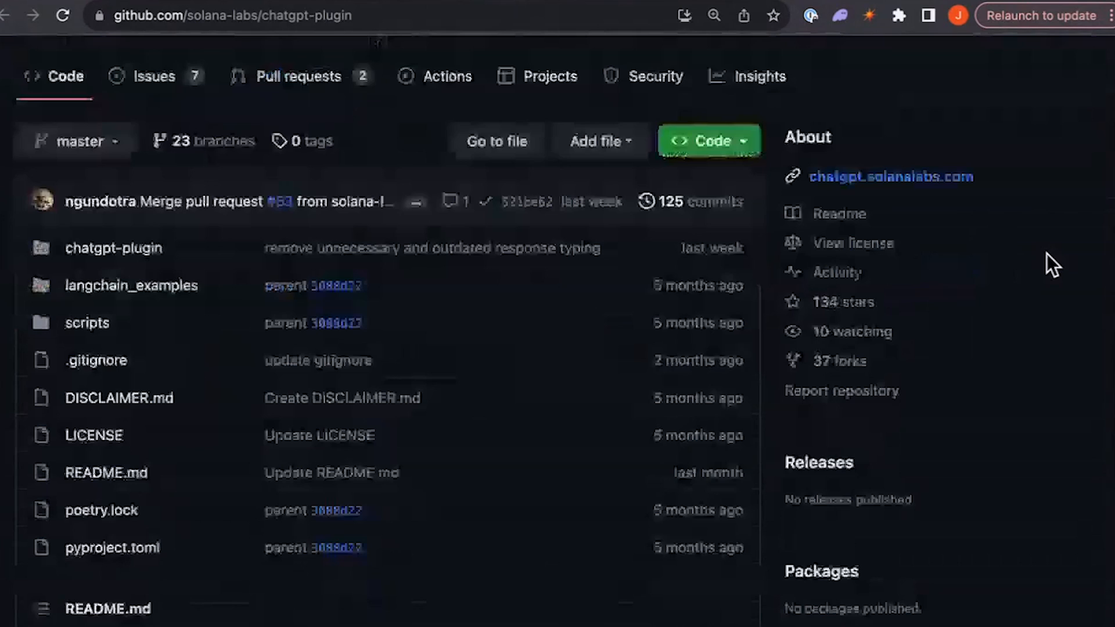
scroll(down, 3)
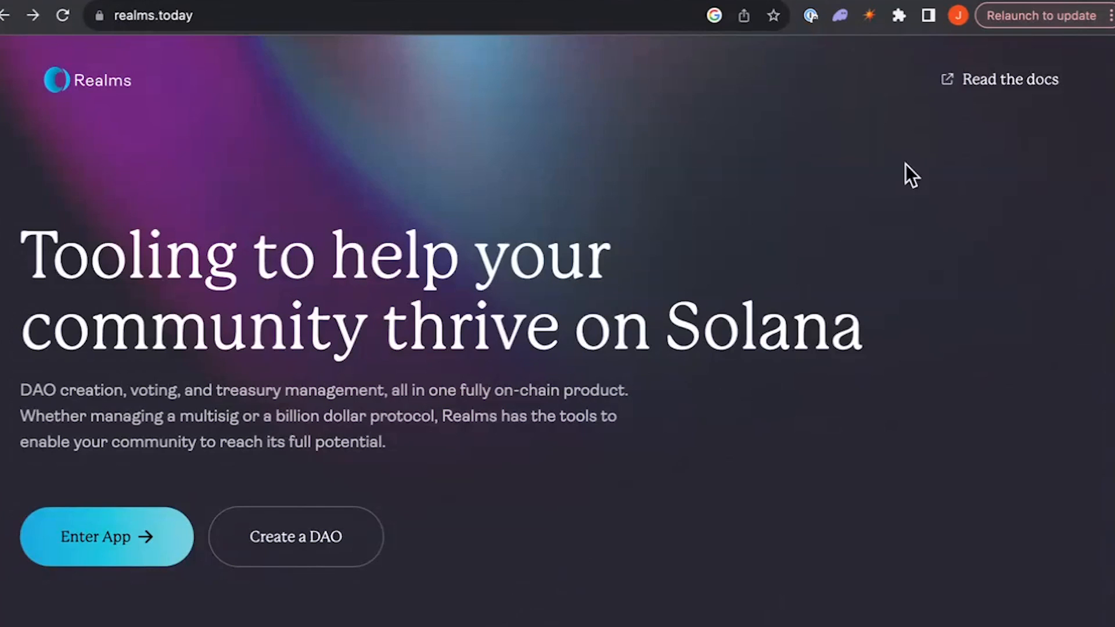
Step: Go to docs.realms.today Get Started page via Read the docs
click(1008, 79)
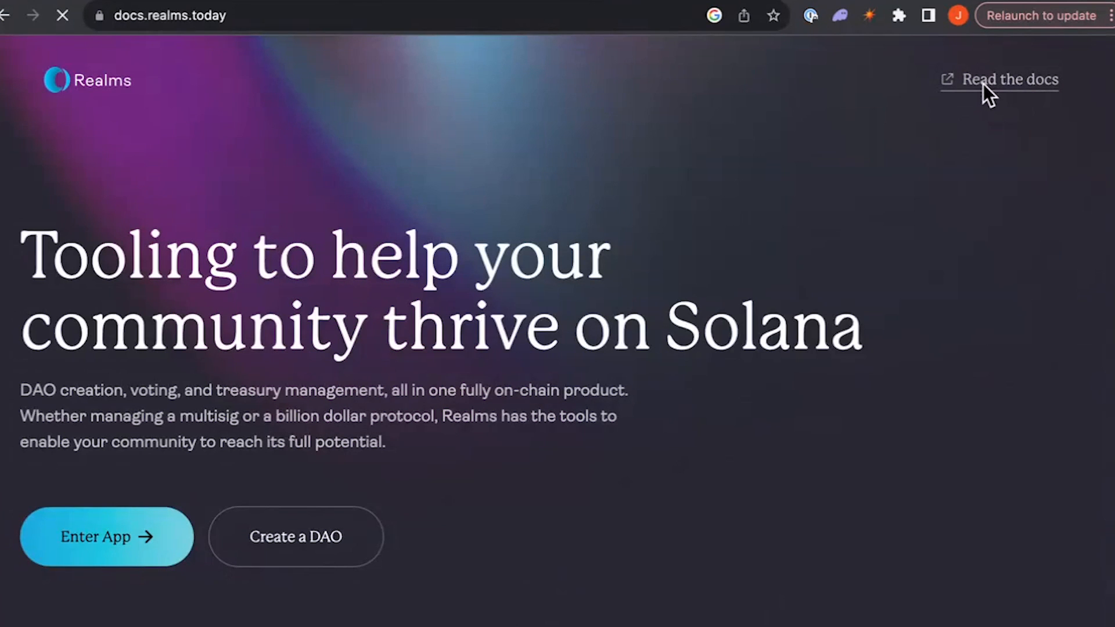
click(1008, 79)
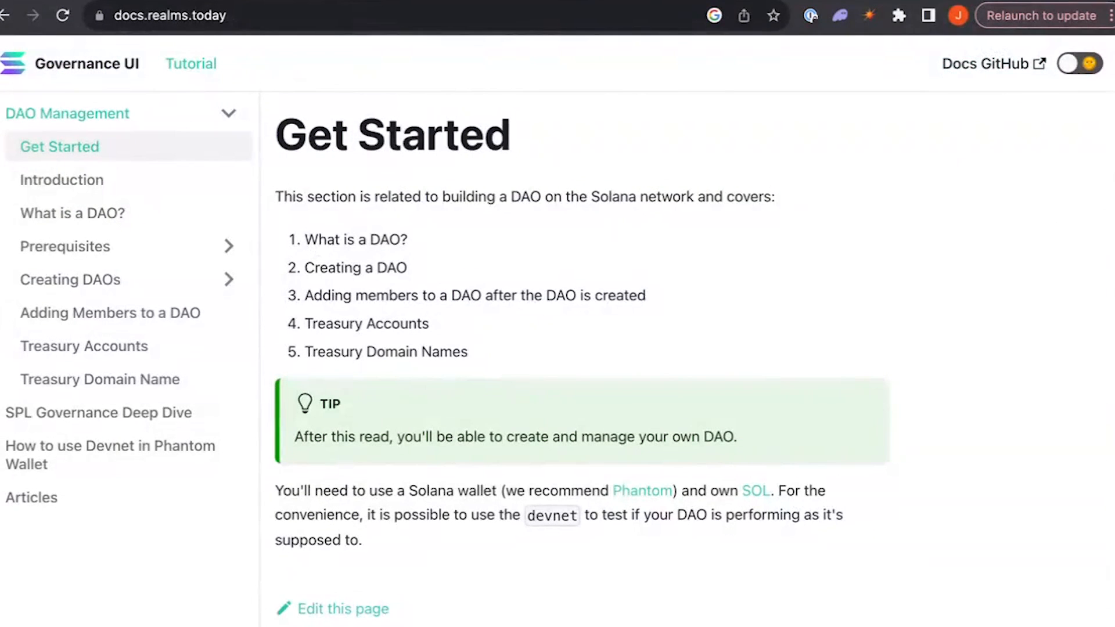